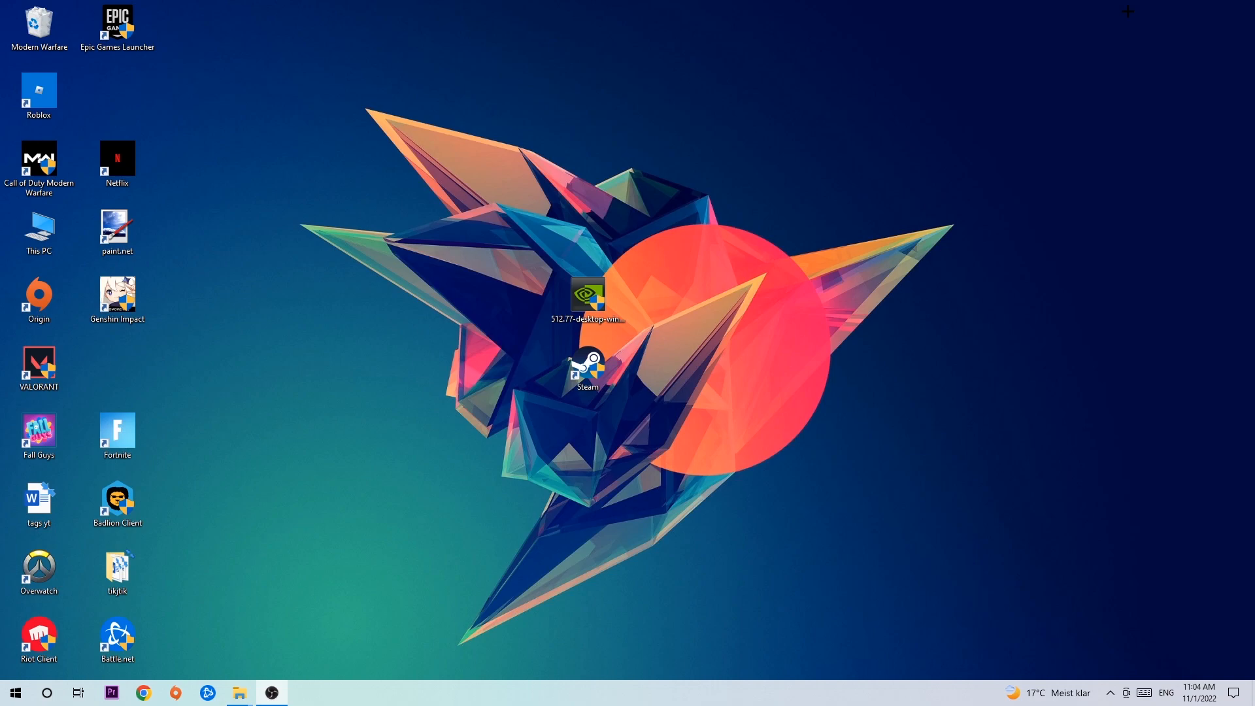
mouse_move(662, 109)
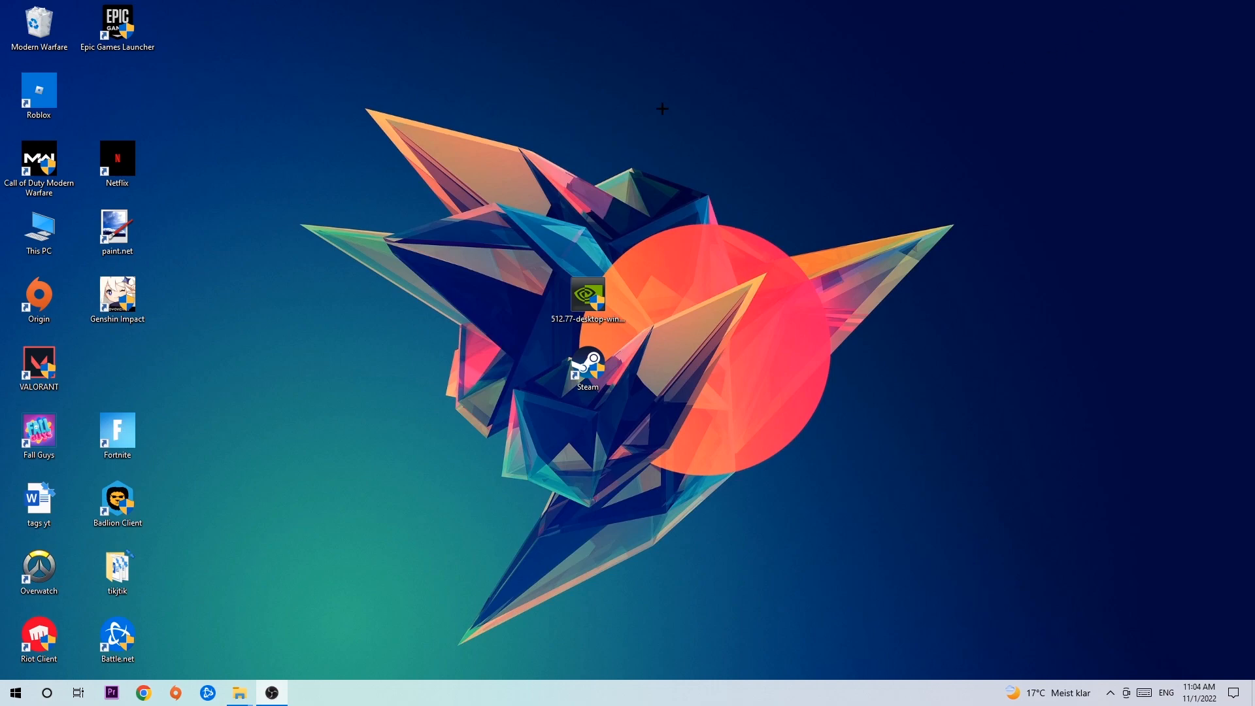
mouse_move(532, 704)
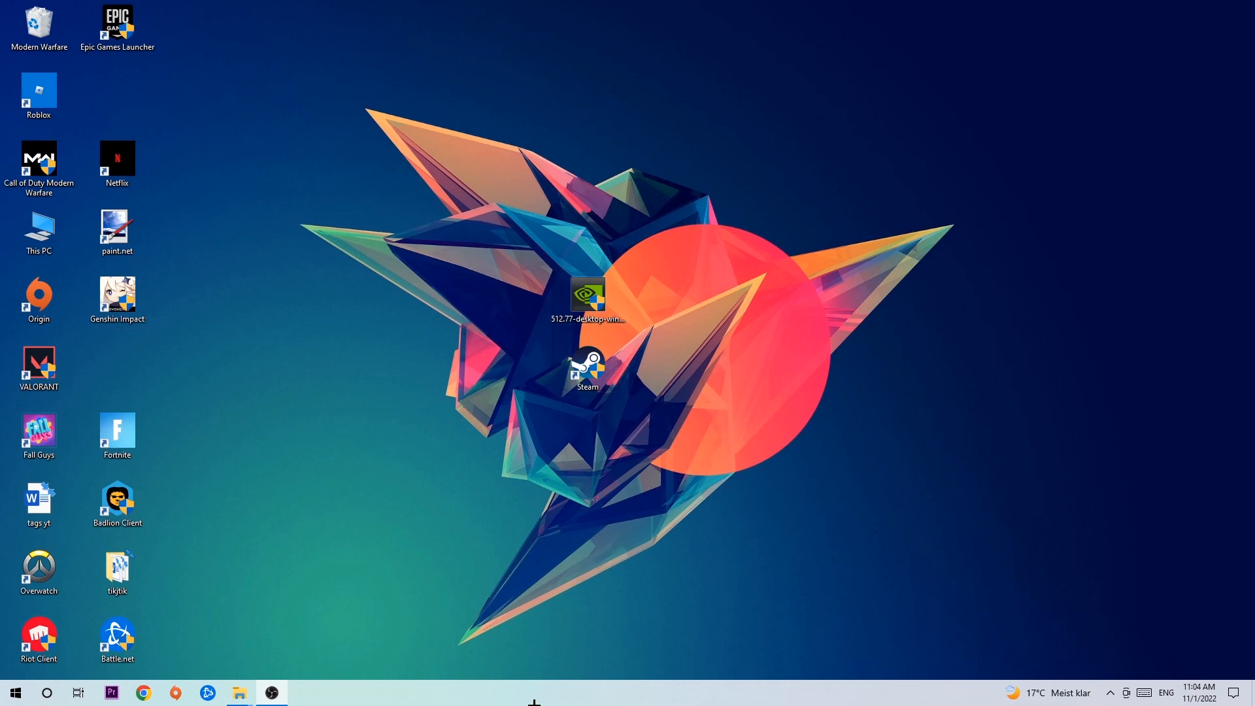
Step: Launch Task Manager from the taskbar and end the stray Console Window Host process
right_click(533, 693)
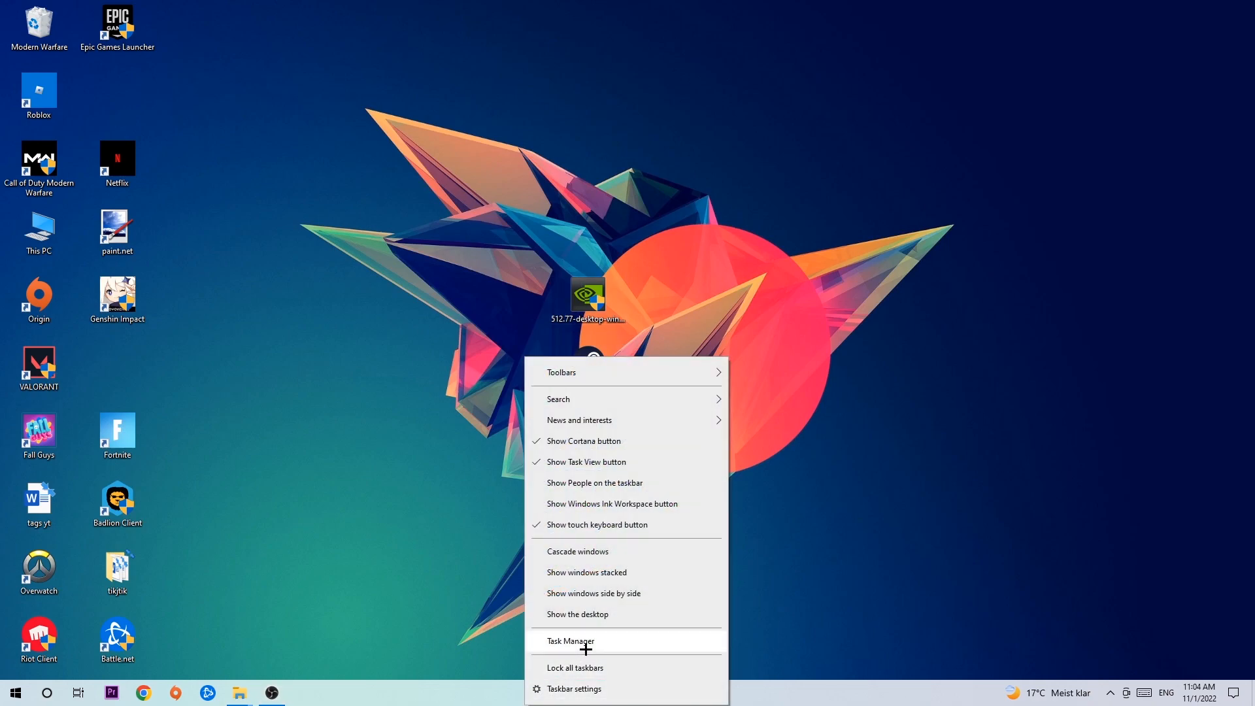
click(570, 641)
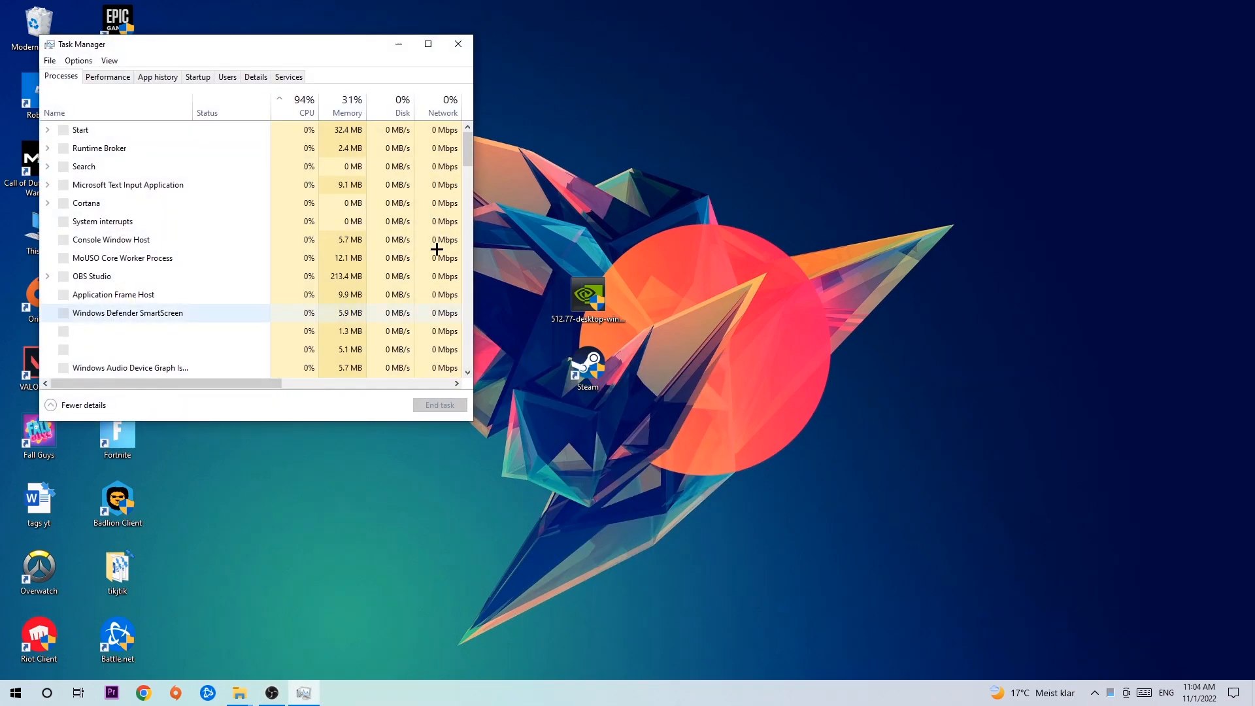
click(428, 44)
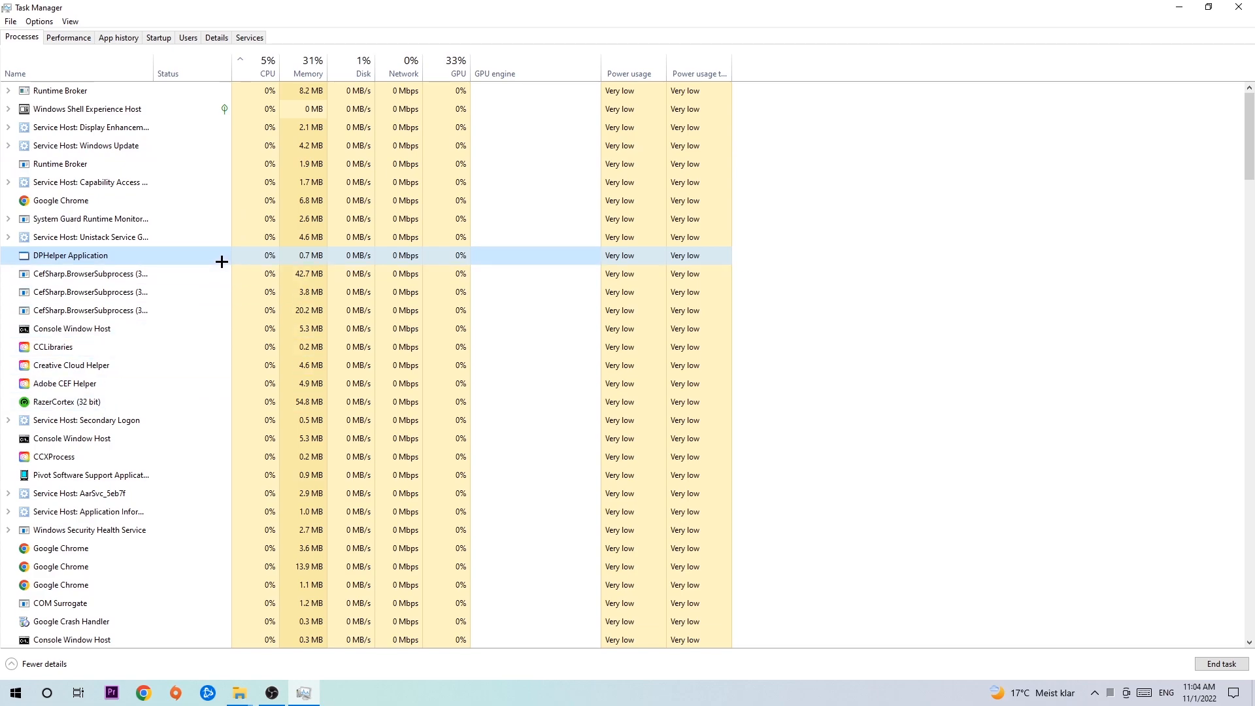
right_click(71, 328)
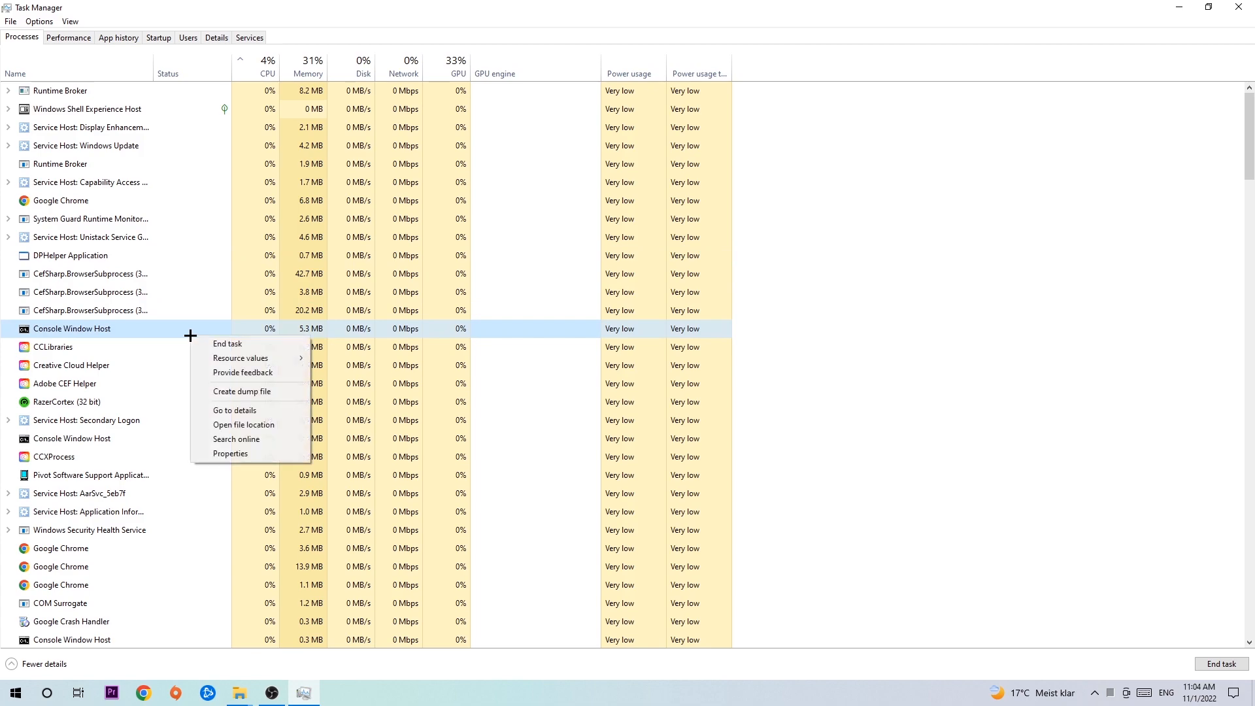
mouse_move(240, 344)
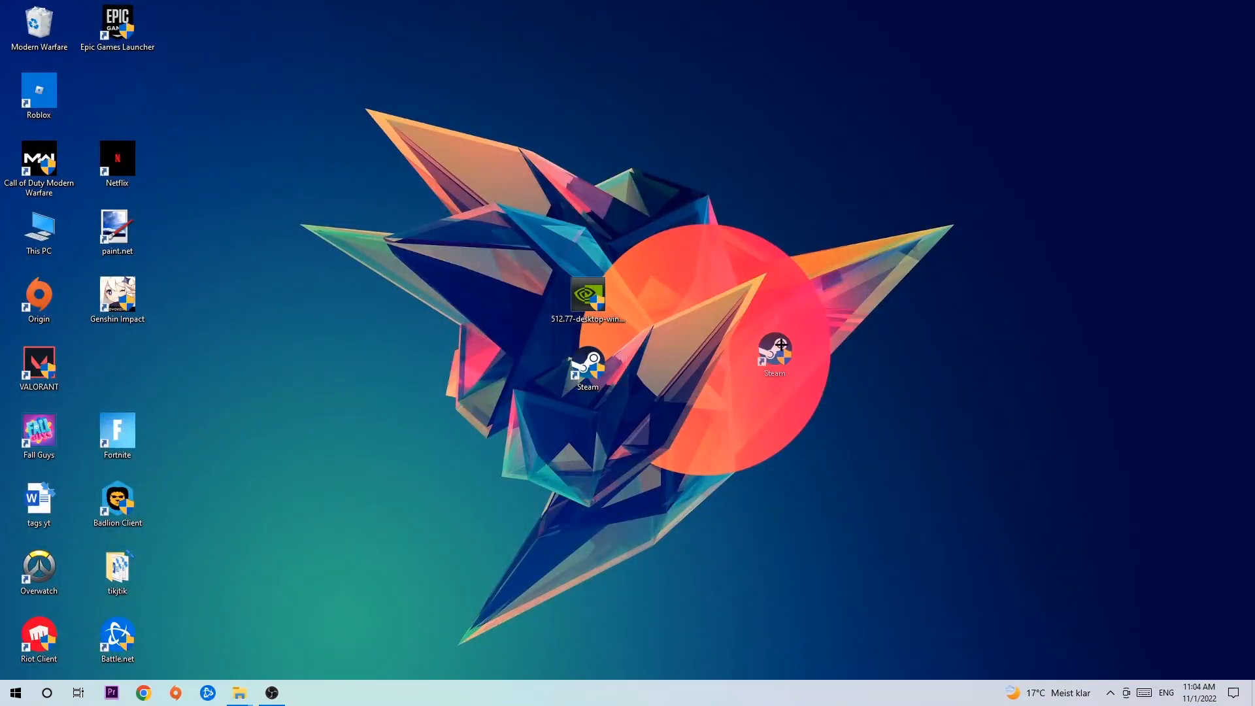
Step: Drag the Steam shortcut up toward the top of the desktop wallpaper and deselect it
drag(587, 369, 510, 166)
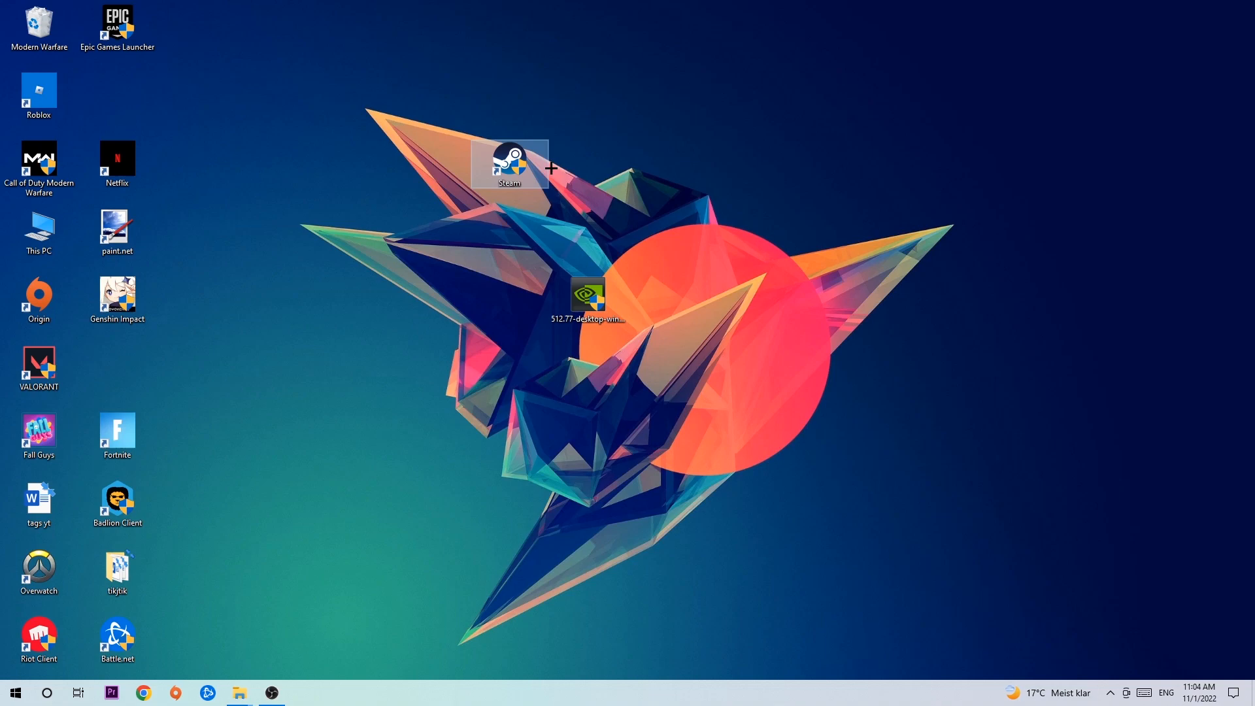
drag(510, 165, 744, 165)
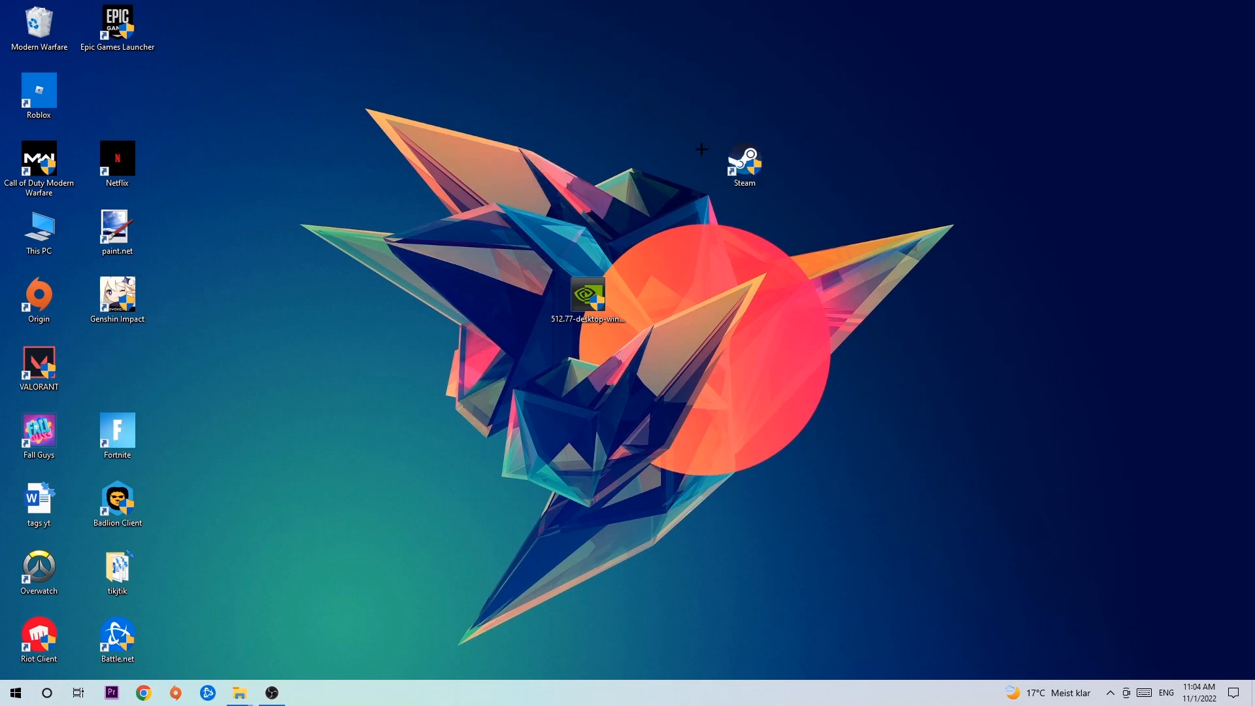
drag(743, 165, 430, 164)
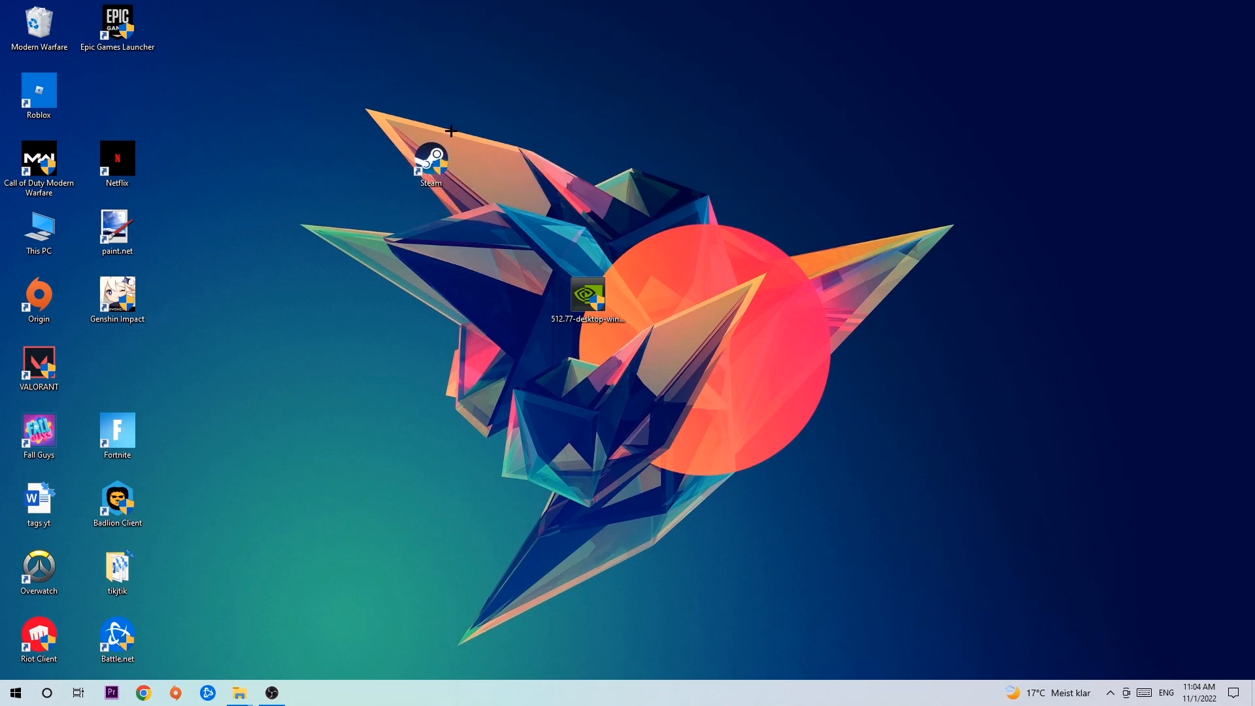
click(116, 568)
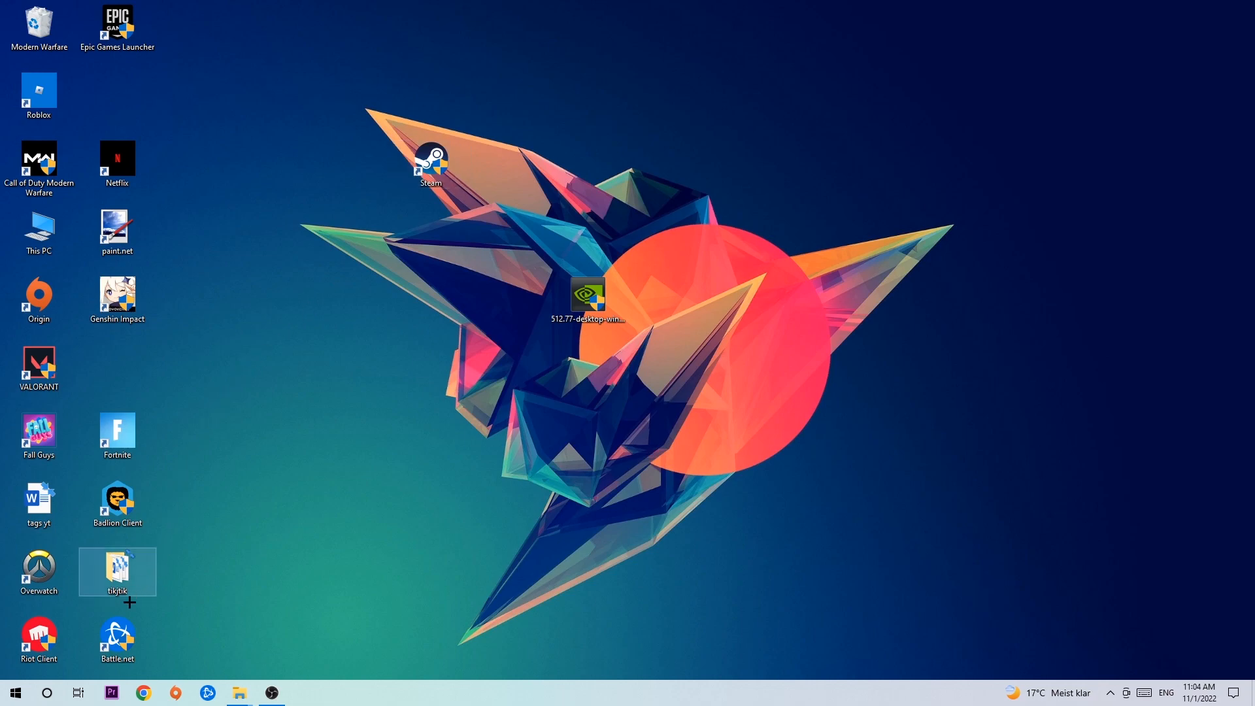
click(13, 693)
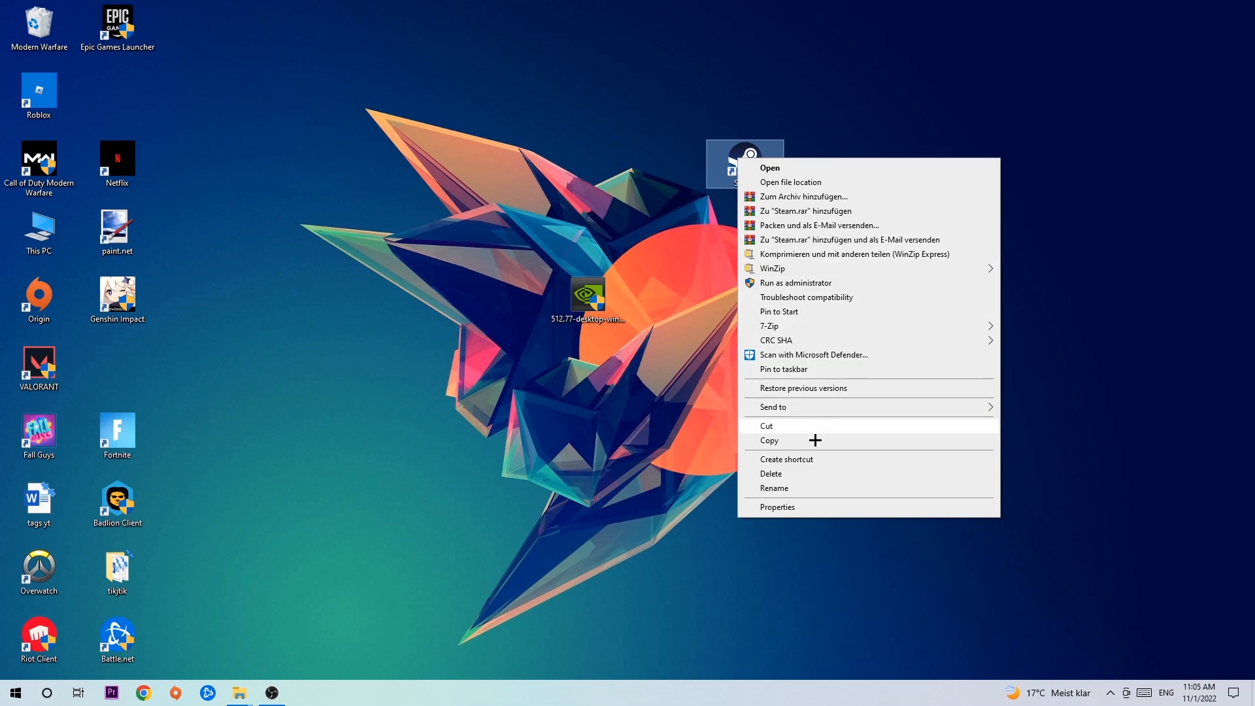
Step: In Steam's Properties Compatibility settings, toggle 'Run as administrator' off and back on
click(775, 507)
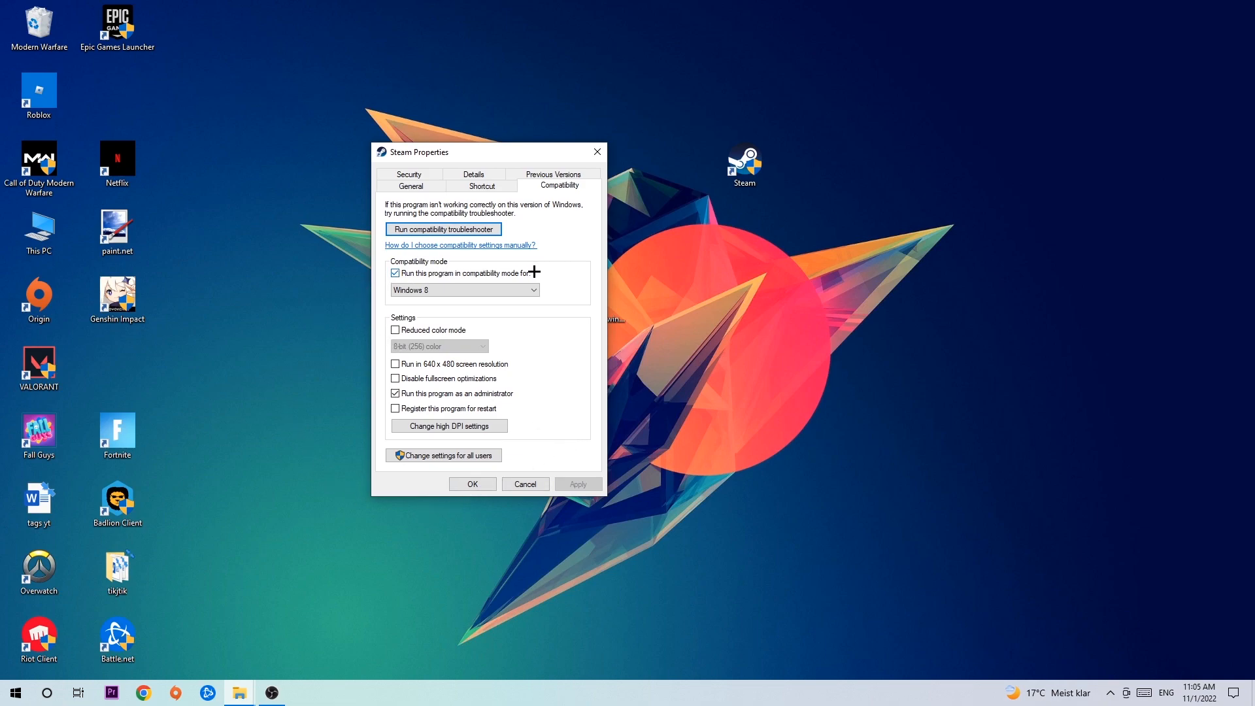
mouse_move(422, 393)
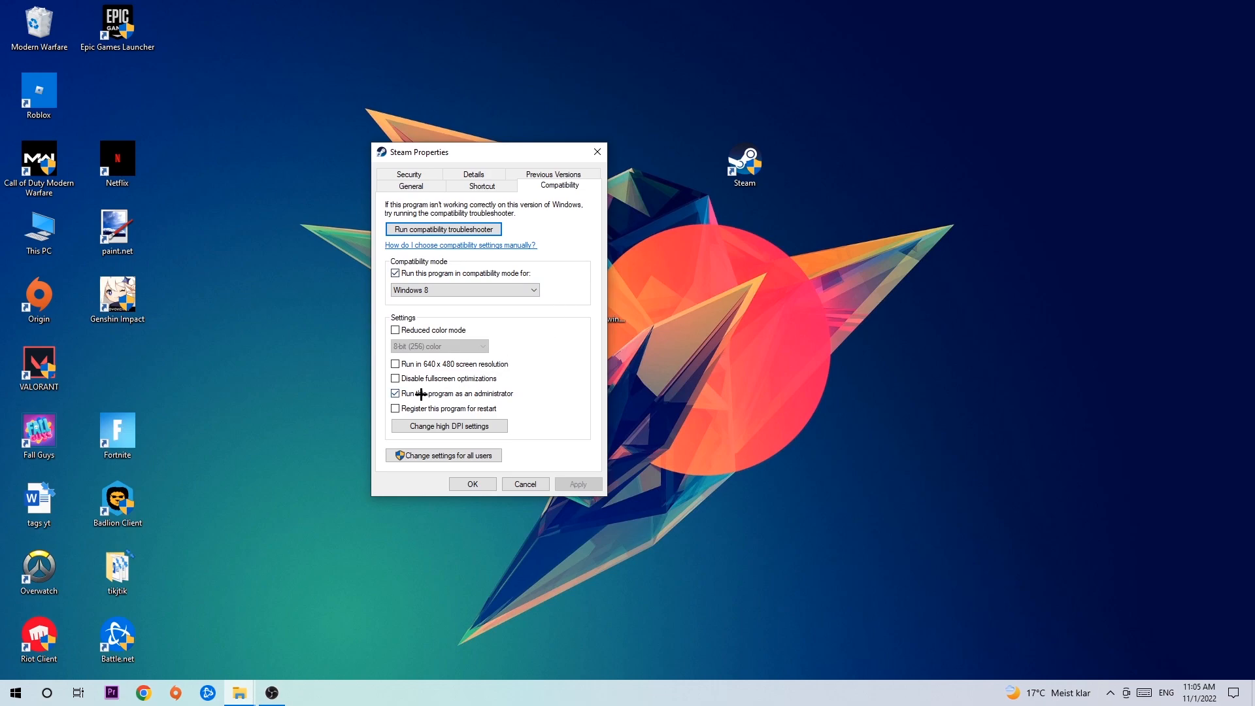
click(395, 393)
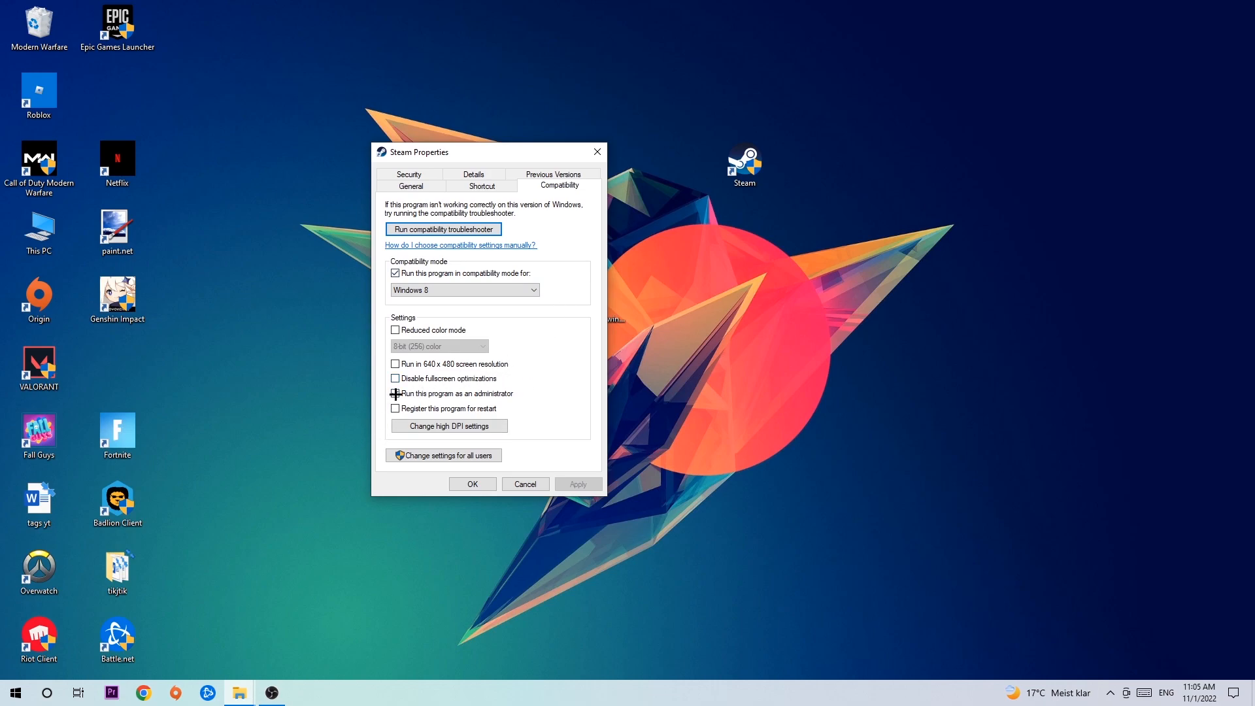
click(394, 394)
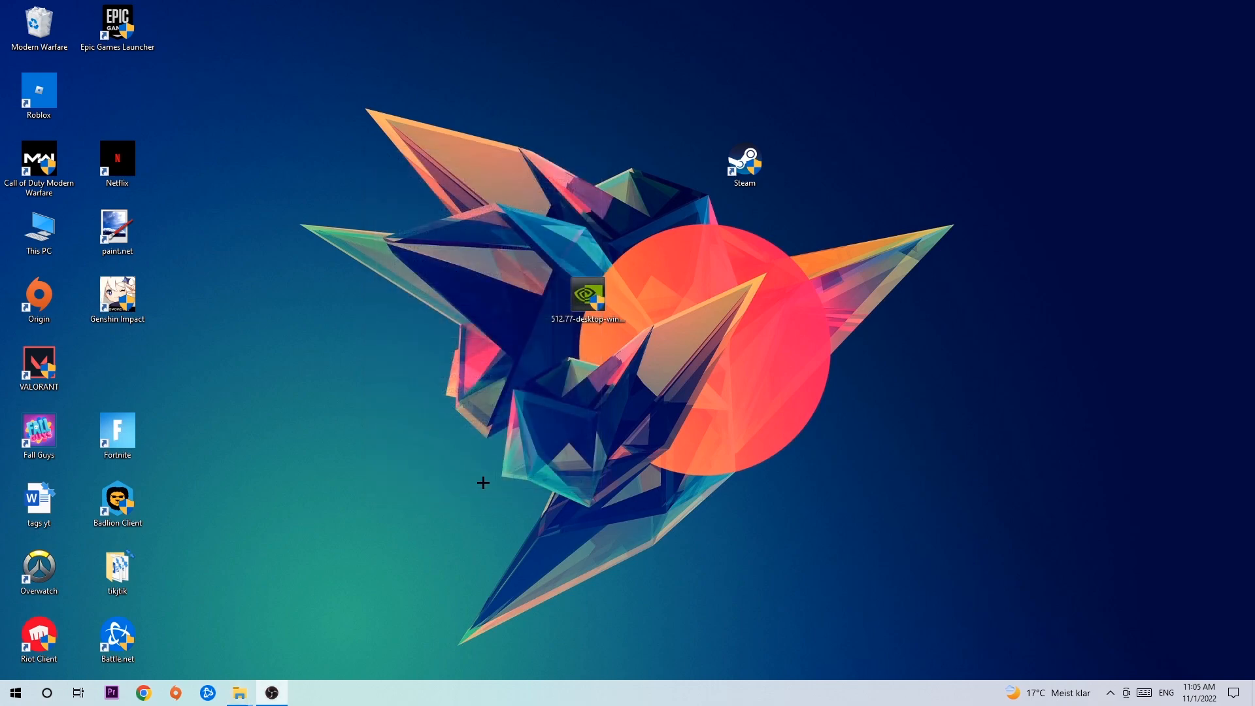
mouse_move(689, 317)
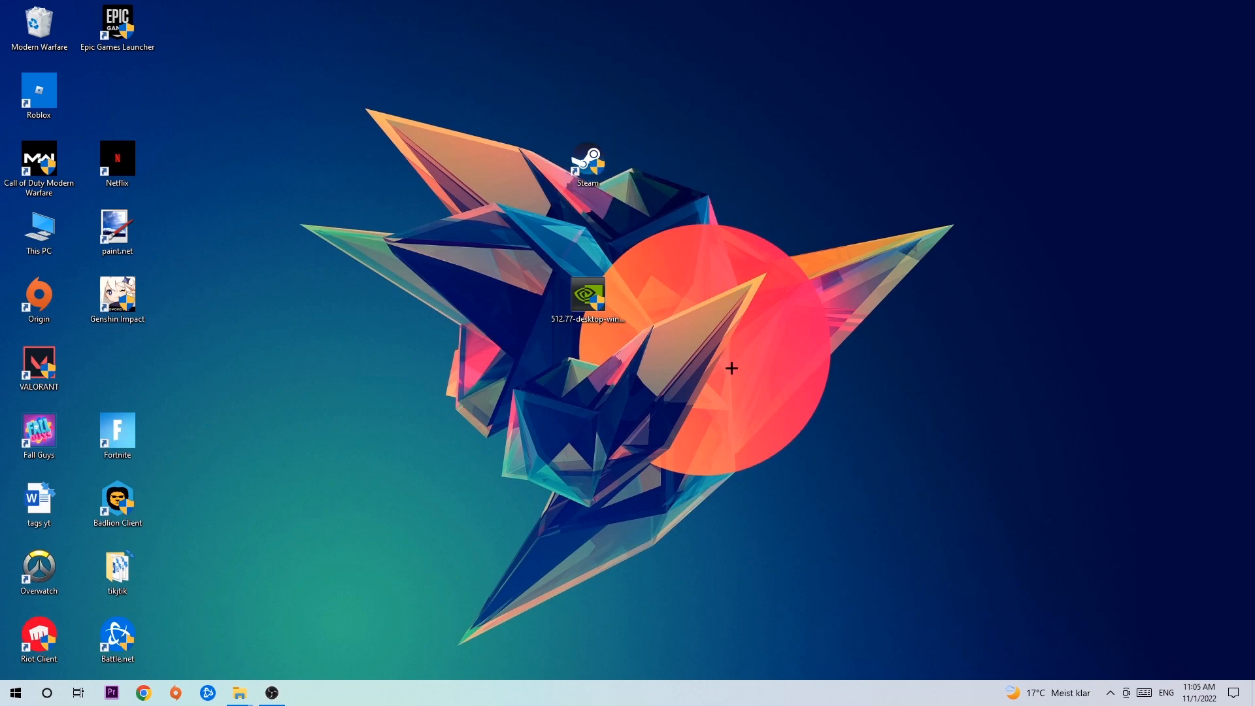
mouse_move(733, 369)
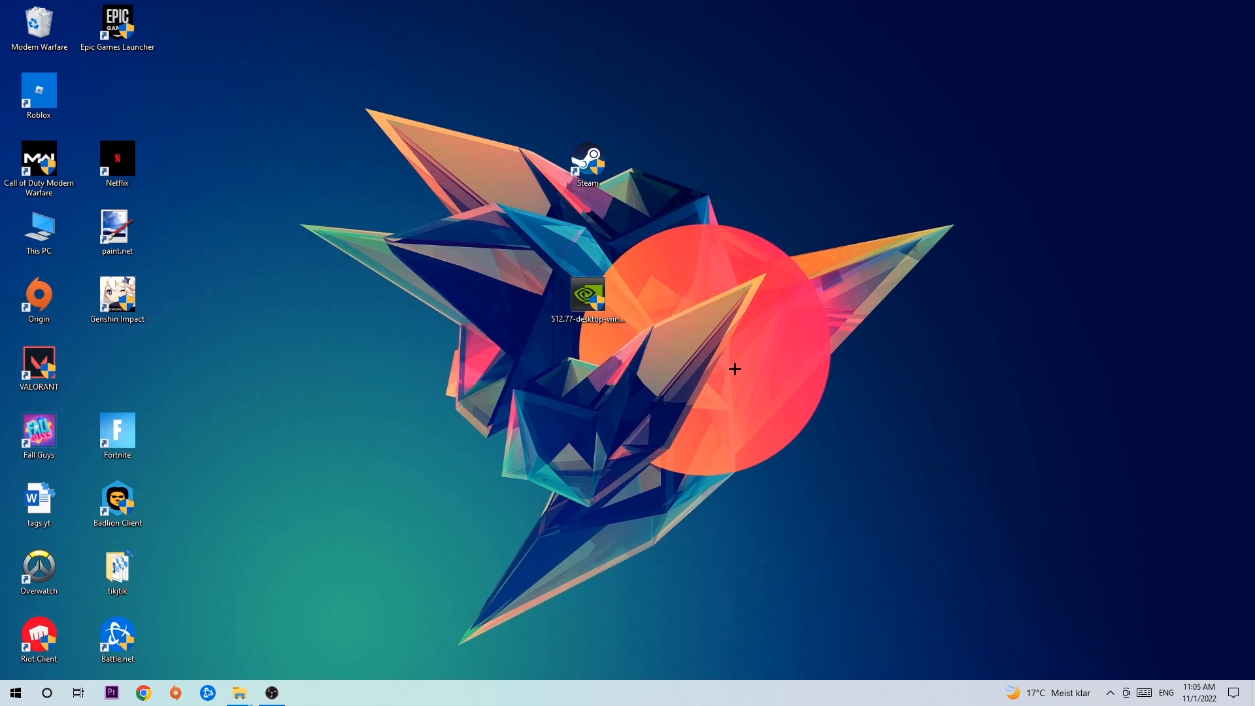
mouse_move(732, 349)
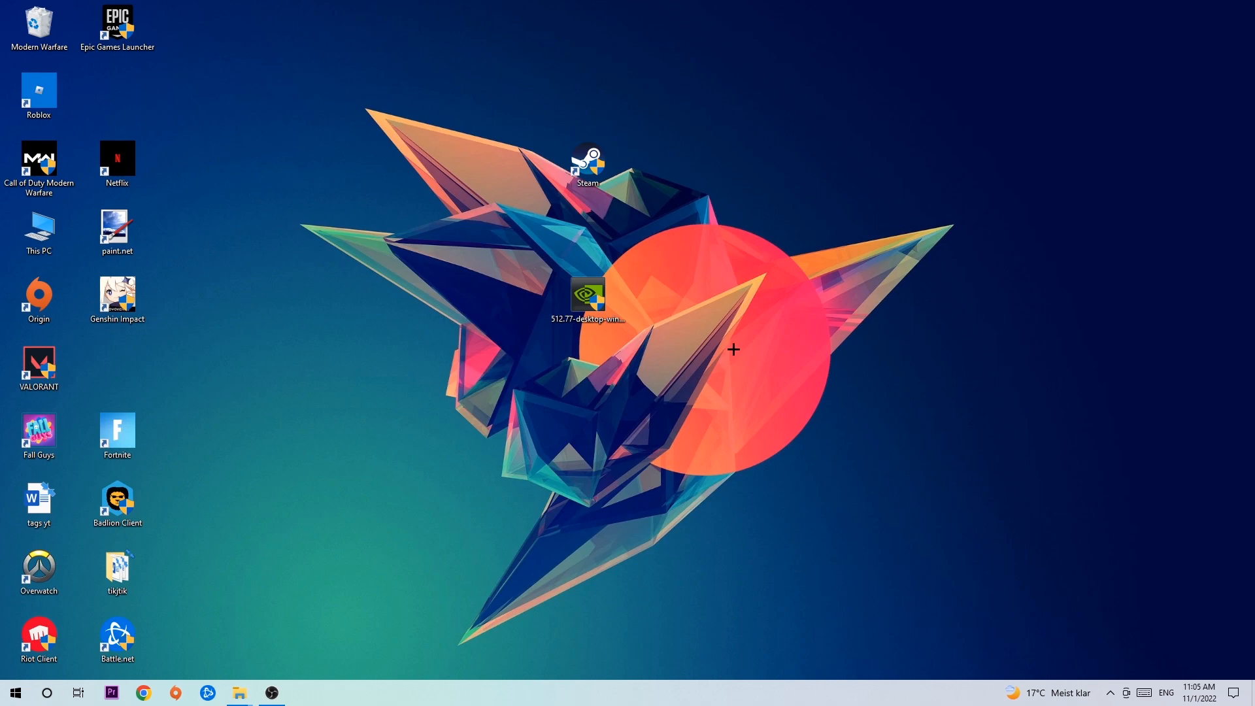